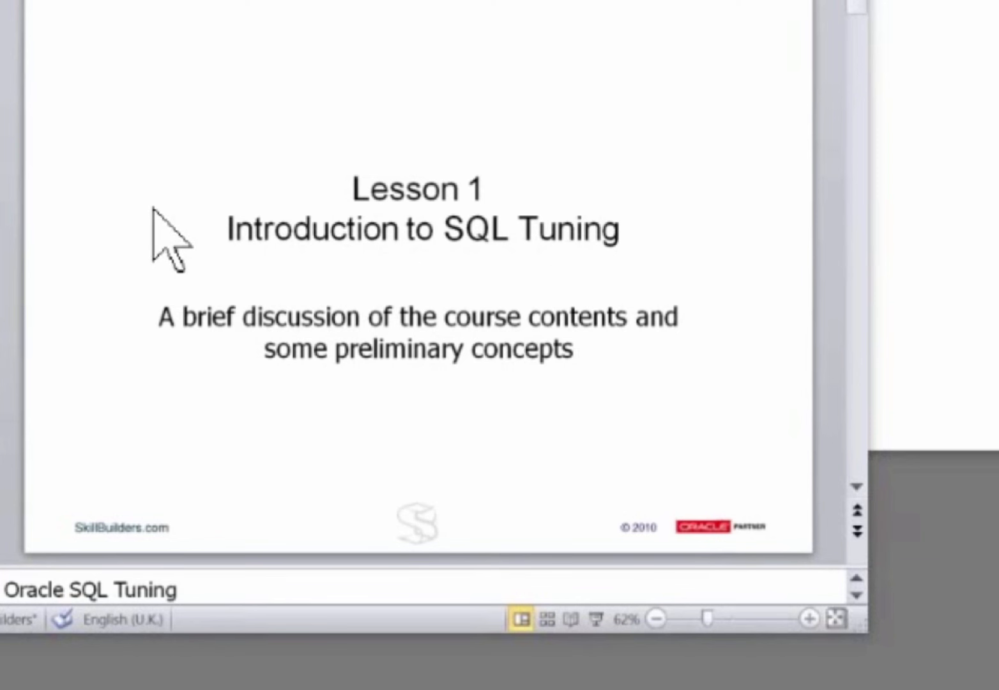
{"action": "mouse_move", "coordinate": [3, 229]}
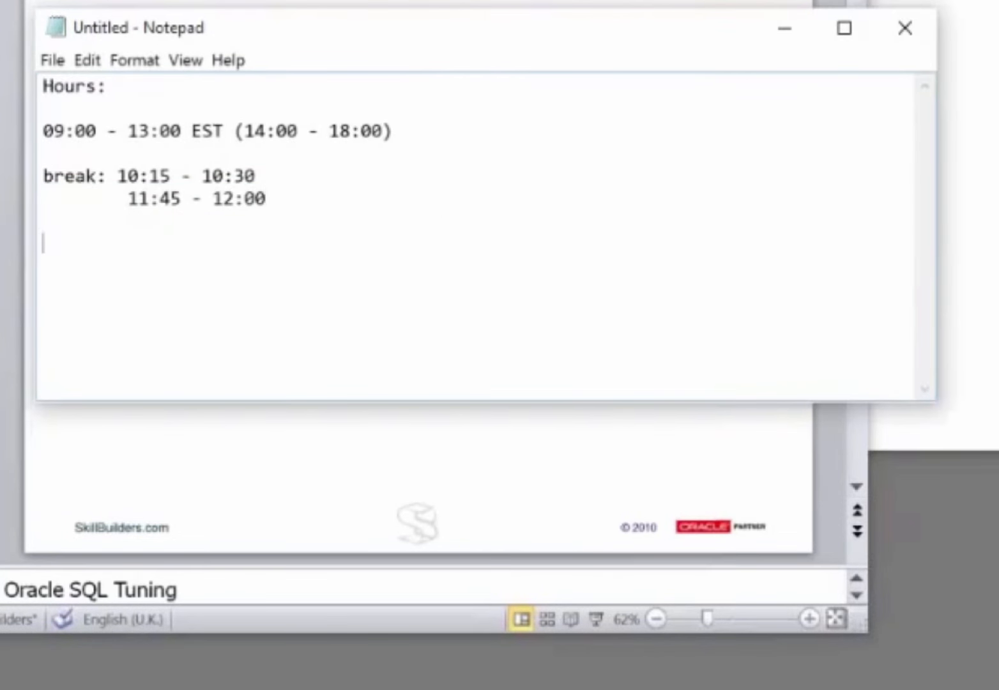
Add a dashed separator, the 'SQL tuning method:' heading and step 1 asking what Oracle is doing
{"action": "type", "text": "-----------------------------------"}
{"action": "type", "text": "SQL tuning me"}
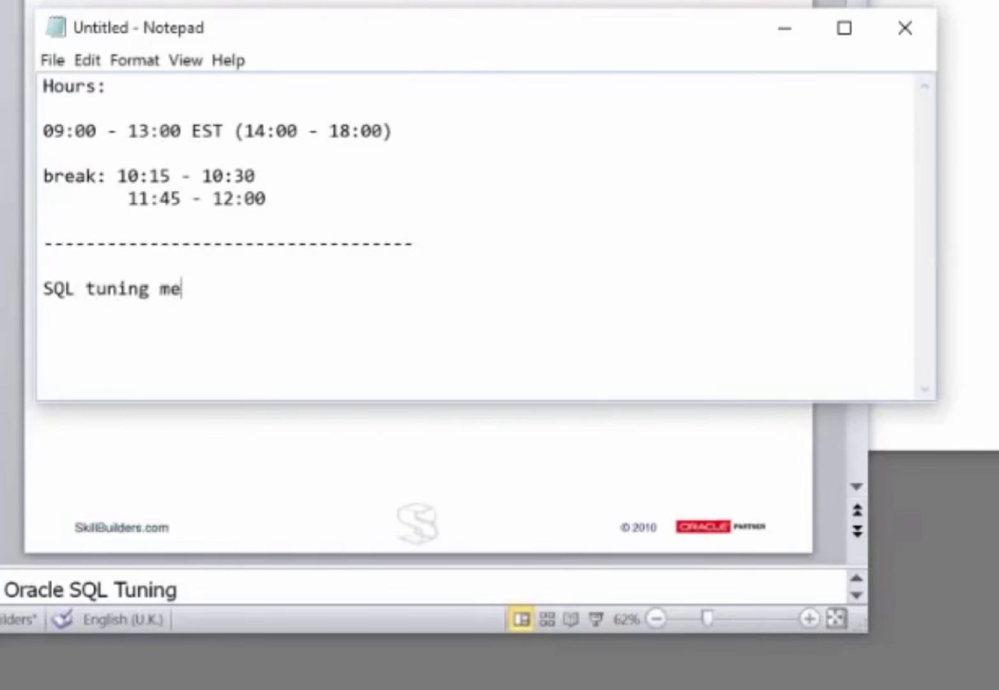
{"action": "type", "text": "thod:"}
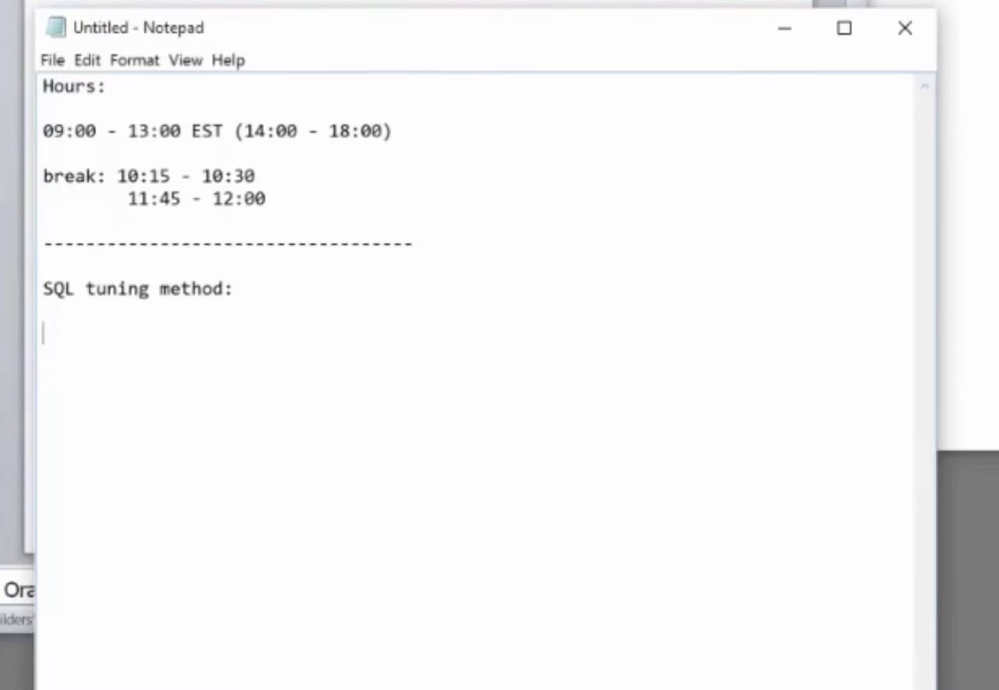
{"action": "type", "text": "1.\tWhat is Oracle doi"}
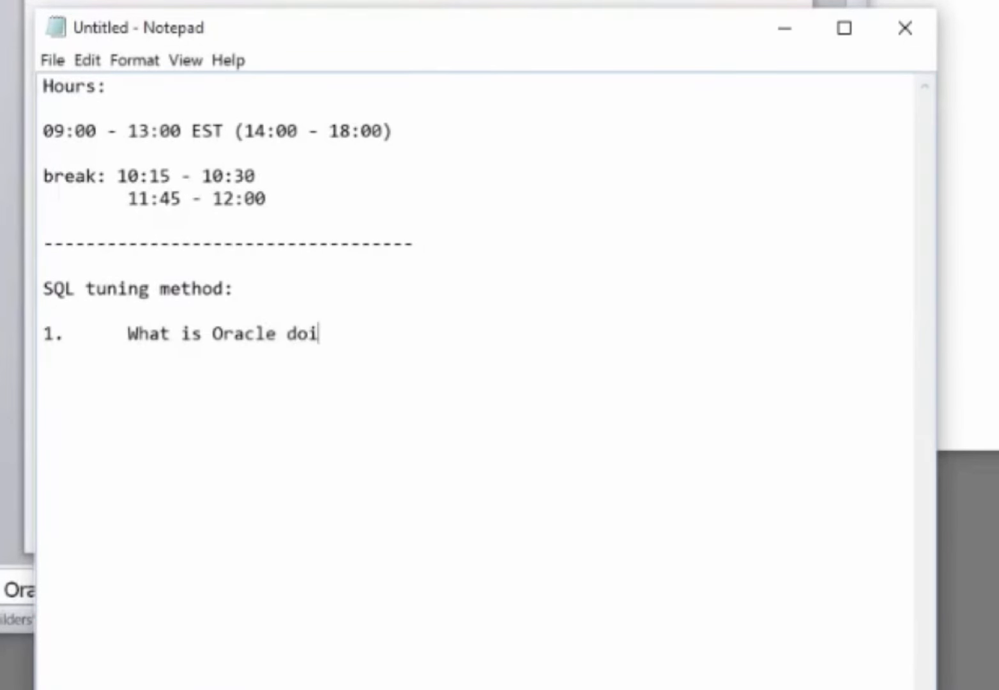
{"action": "type", "text": "ng?"}
{"action": "type", "text": "2."}
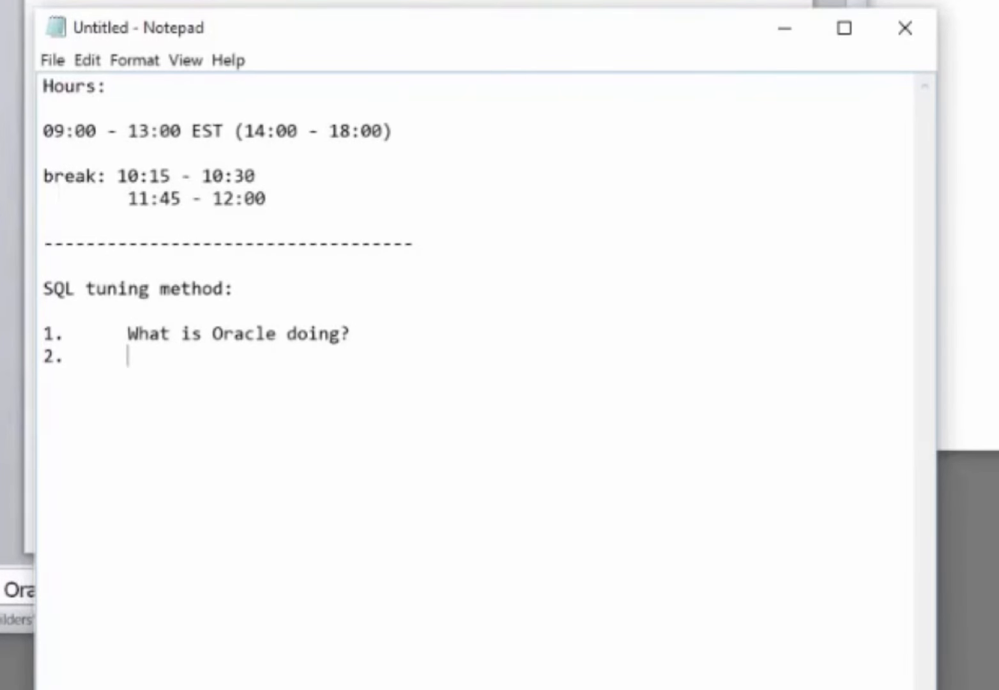
Add step 2, 'Why is Oracle doing it that way?', and start line 3
{"action": "type", "text": "Why is Oracle"}
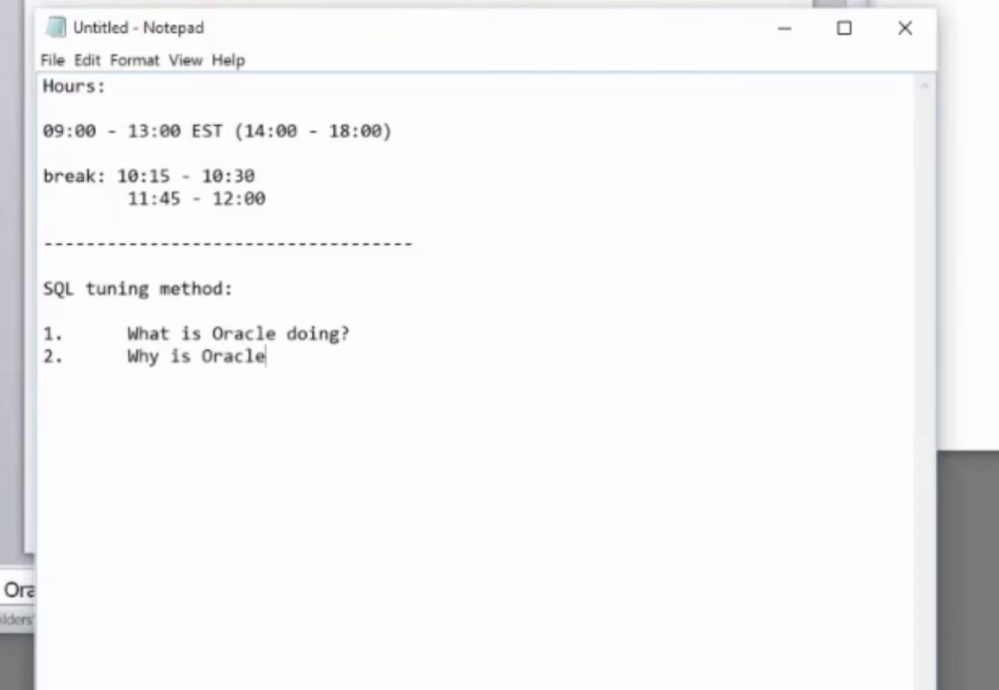
{"action": "type", "text": "doing it that wa"}
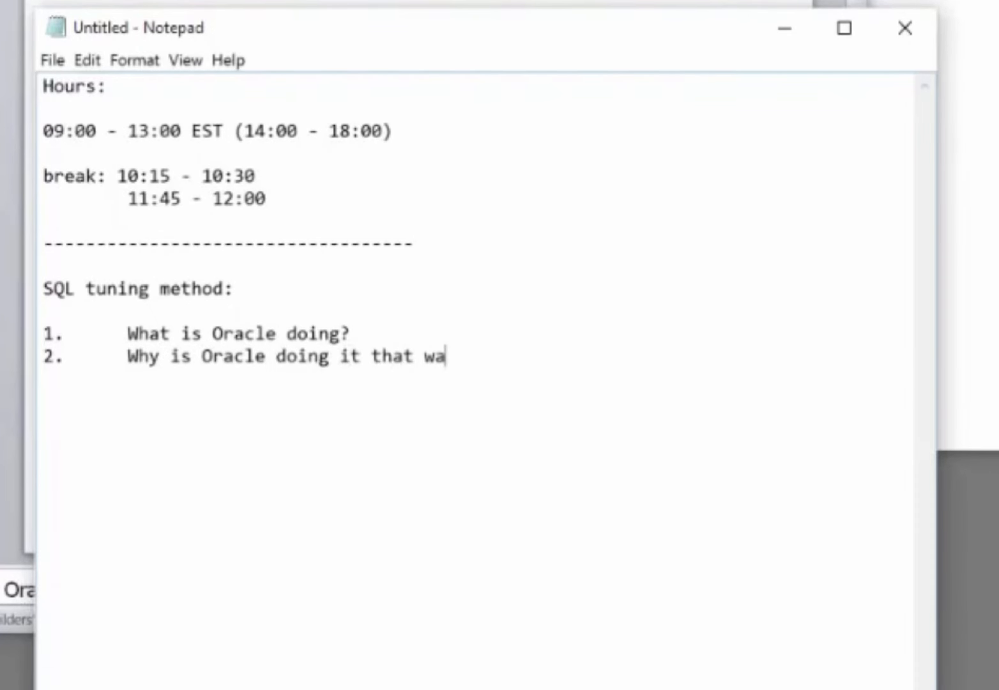
{"action": "type", "text": "y?"}
{"action": "type", "text": "3."}
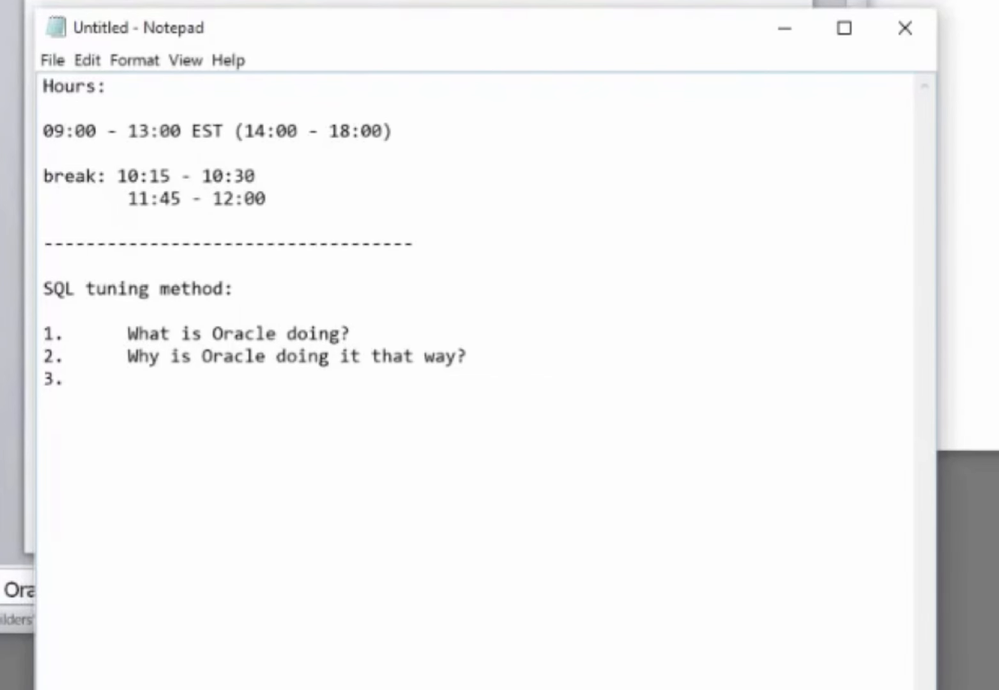
Write step 3, 'Is there a better way?', and append 'Test!' at its end
{"action": "type", "text": "Is thewre a better way?"}
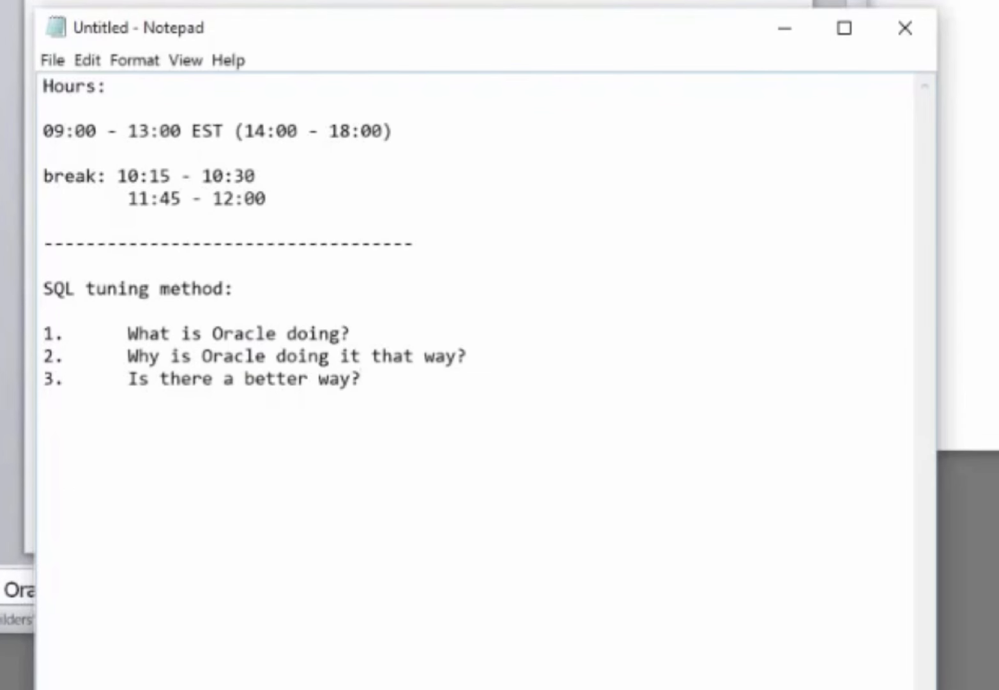
{"action": "left_click", "coordinate": [363, 378]}
{"action": "type", "text": "4"}
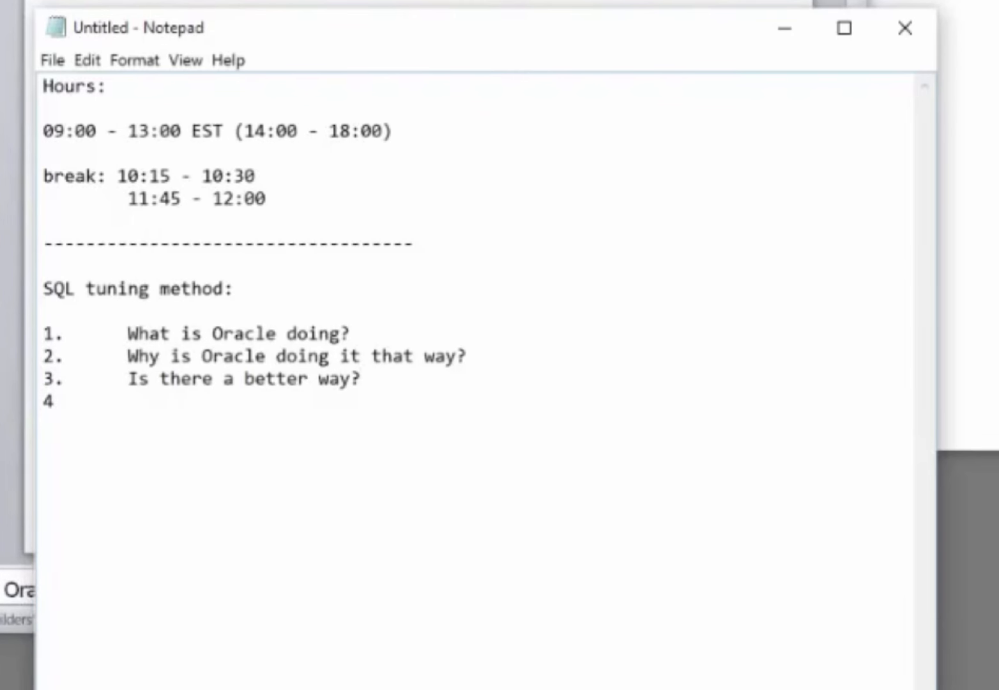
{"action": "type", "text": "Test!"}
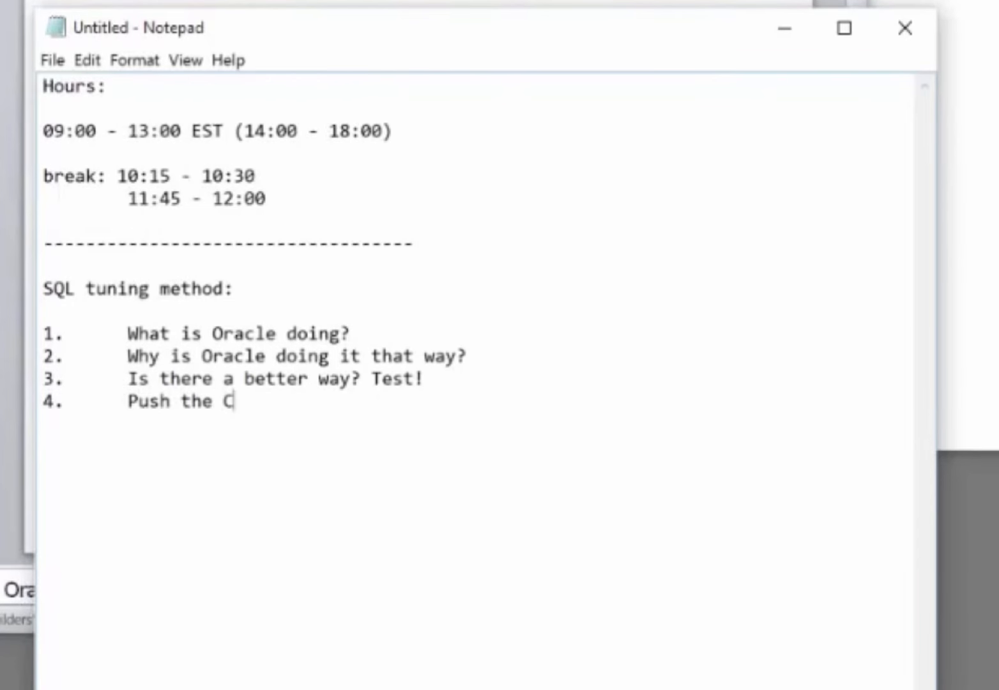
Write step 4, 'Push the CBO towards the better way.'
{"action": "type", "text": "BO towa"}
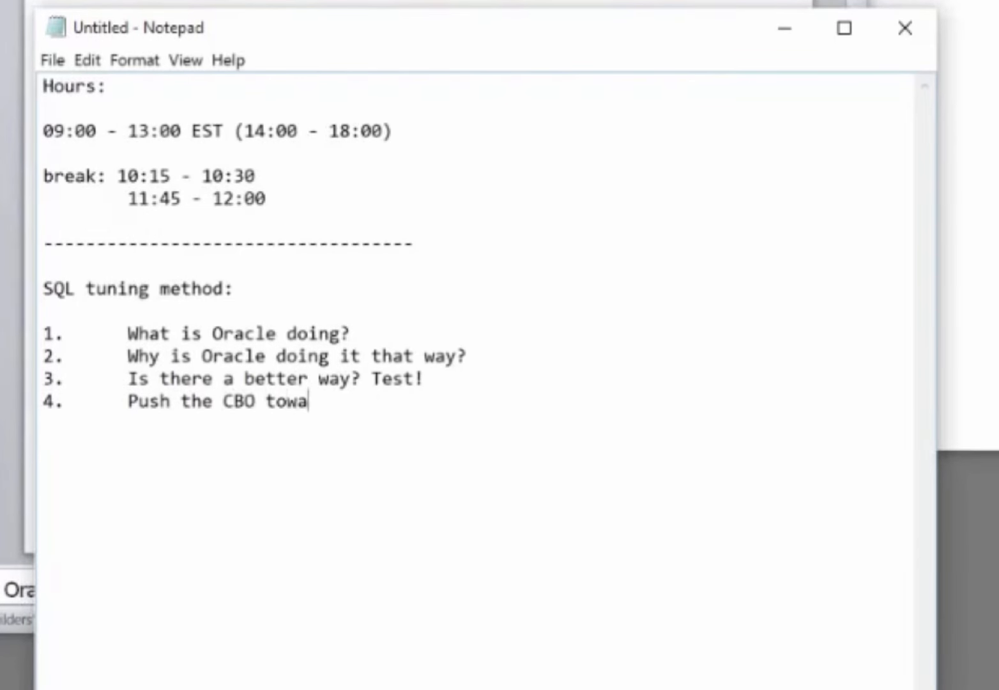
{"action": "type", "text": "rds the better"}
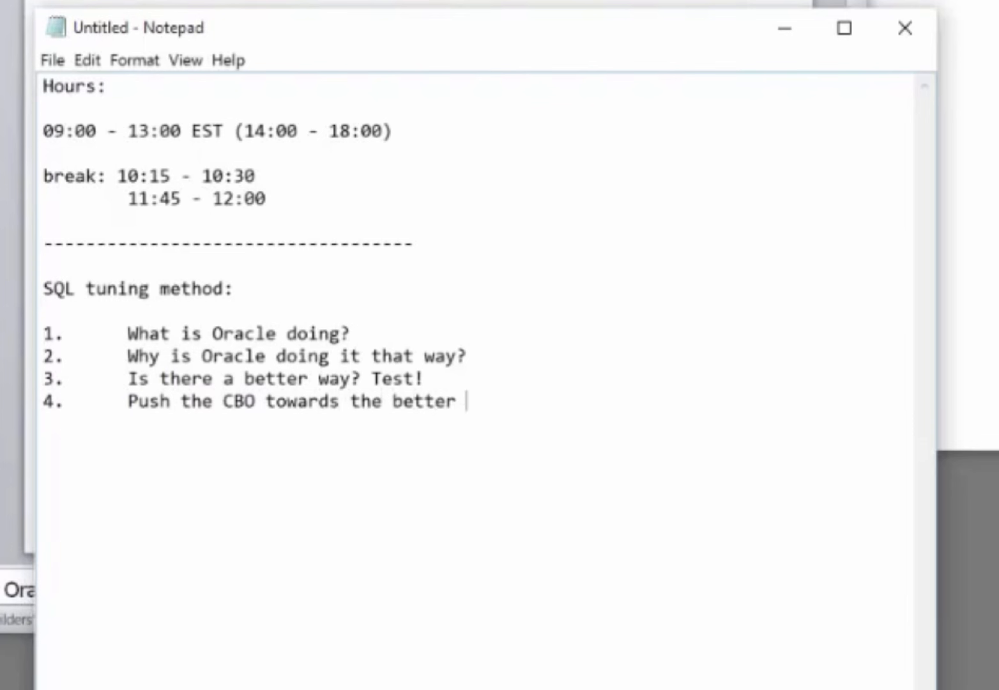
{"action": "type", "text": "way."}
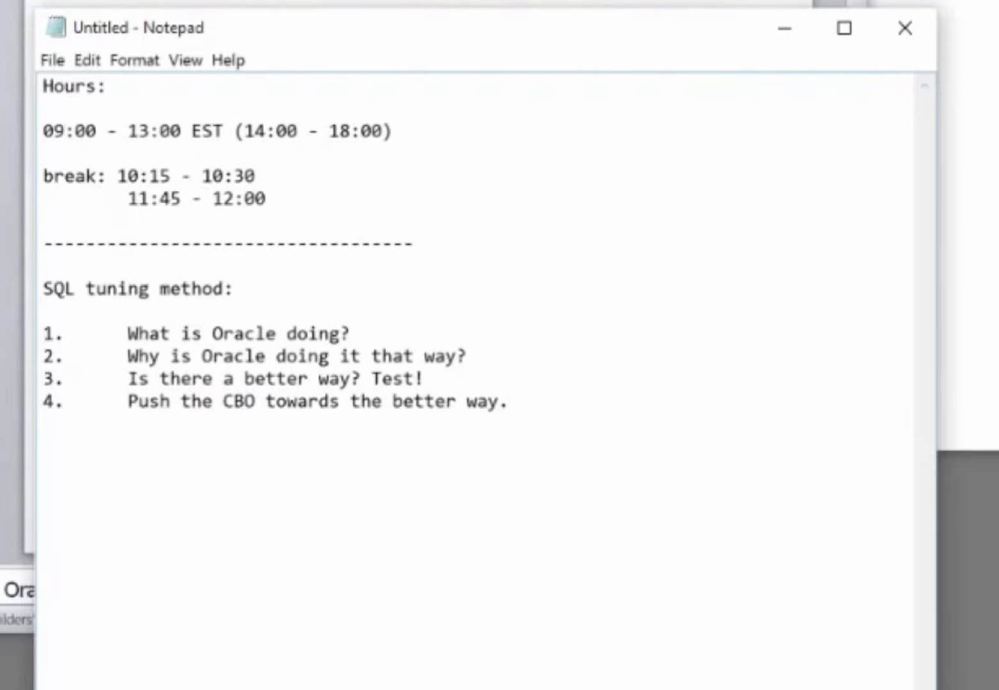
Leave the note and open the PPTs folder of the Oracle SQL tuning course slides
{"action": "left_click", "coordinate": [514, 401]}
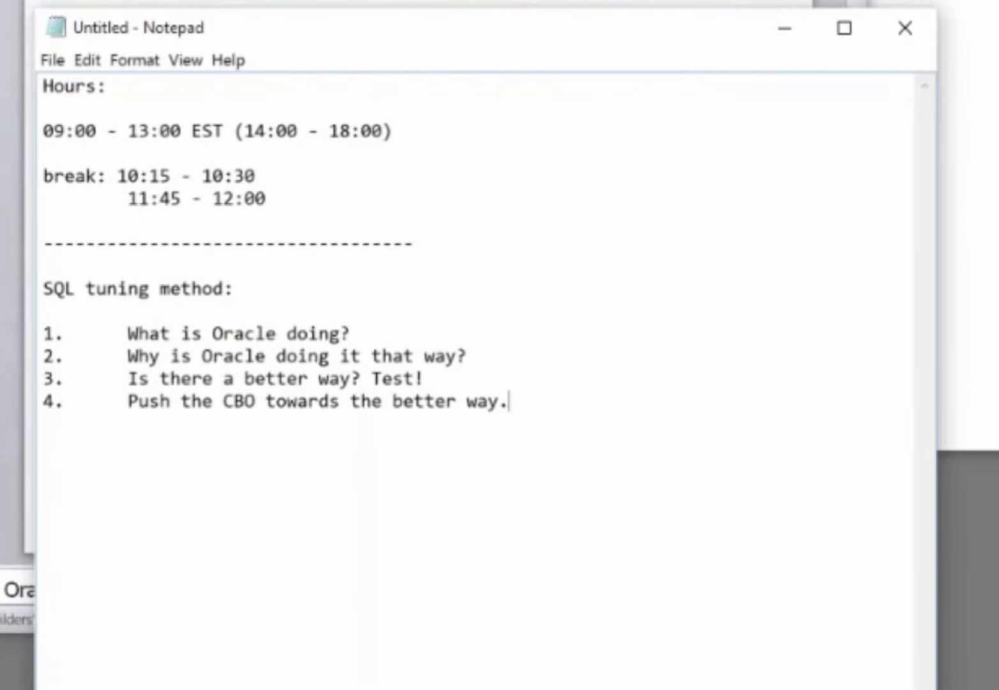
{"action": "mouse_move", "coordinate": [159, 340]}
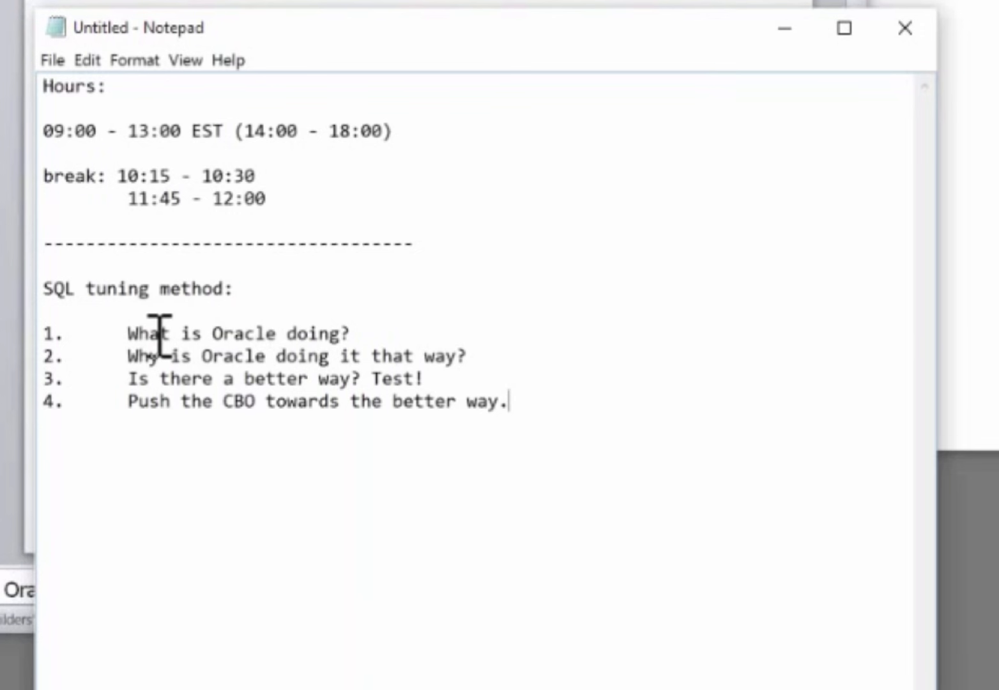
{"action": "mouse_move", "coordinate": [163, 379]}
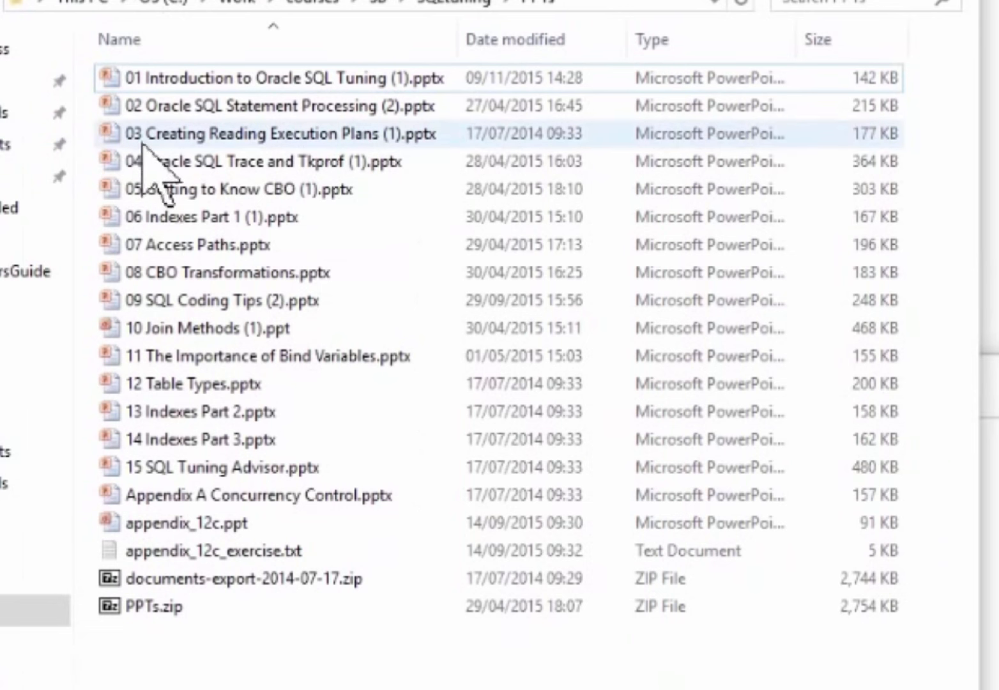
{"action": "left_click", "coordinate": [255, 161]}
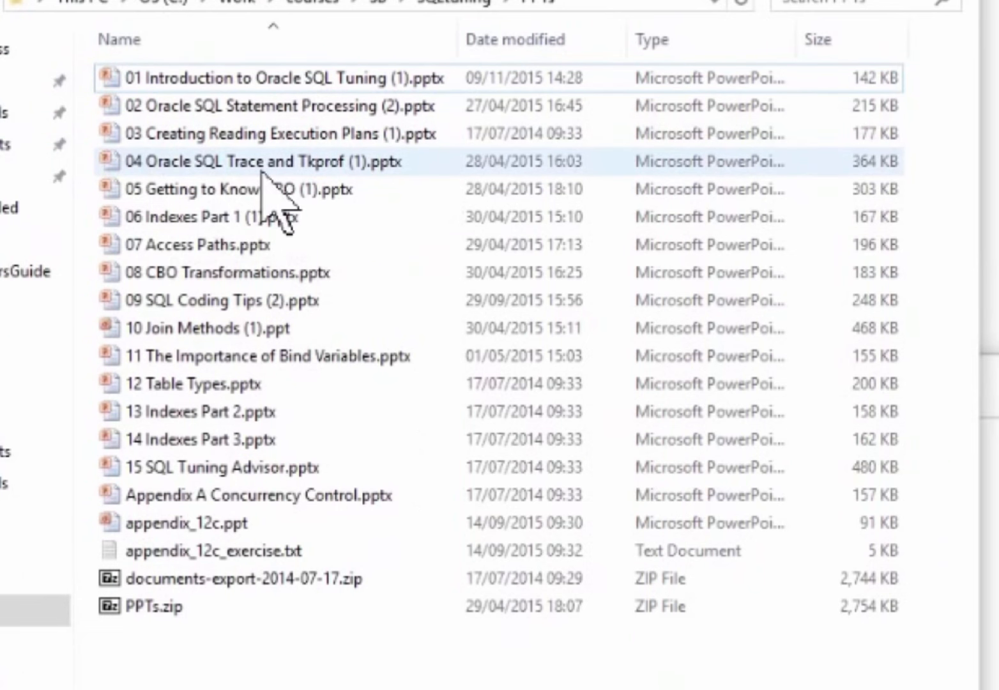